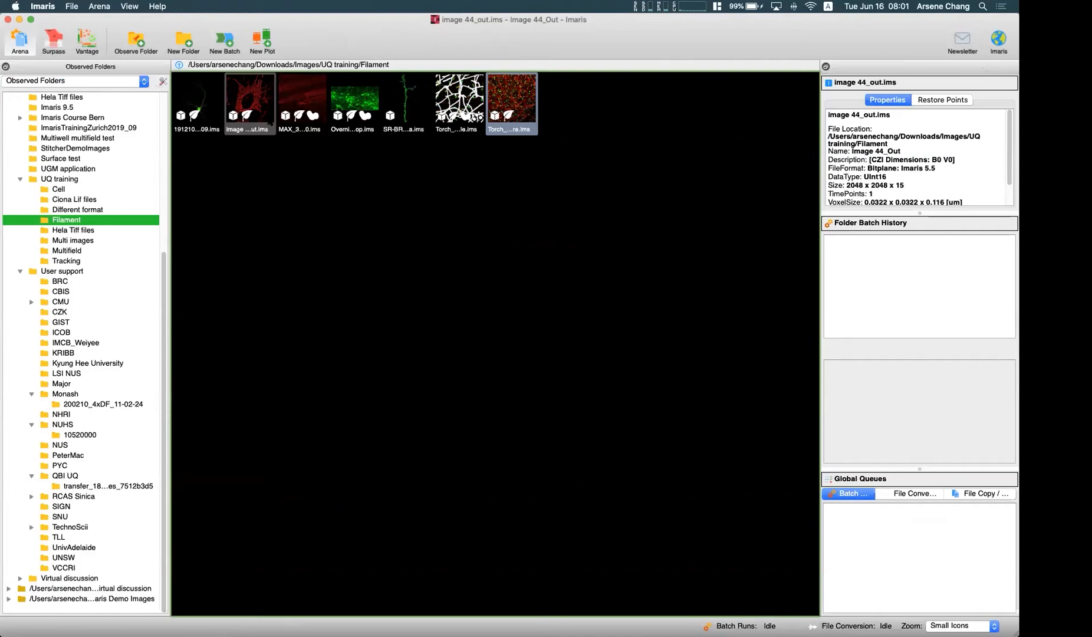
View the 191210HN traced neuron in 3D with Filaments 1 hidden, then shown again.
click(197, 103)
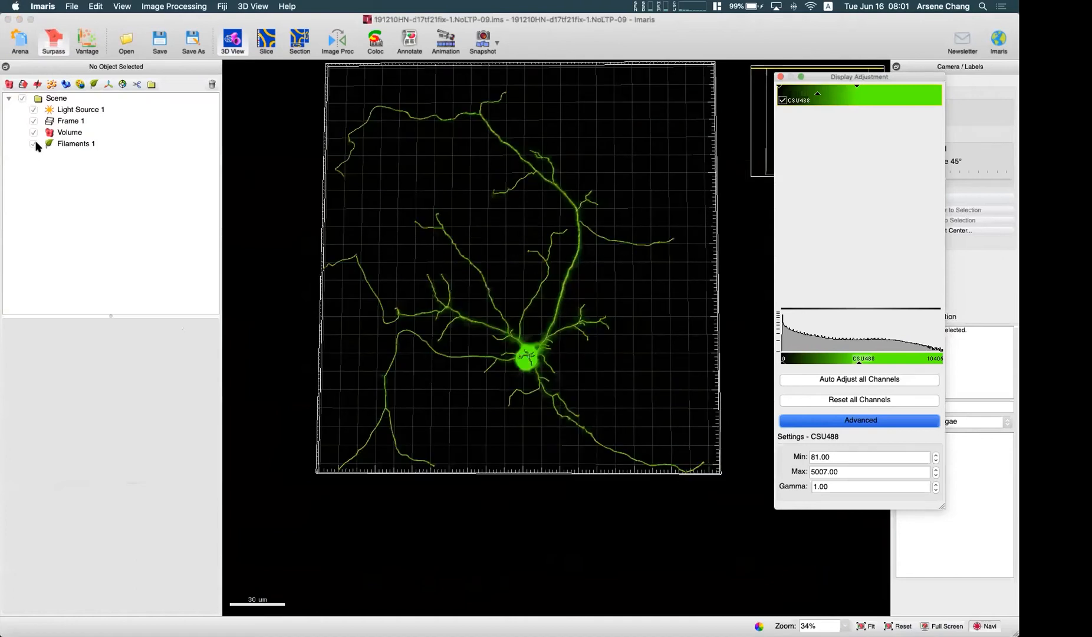
click(75, 143)
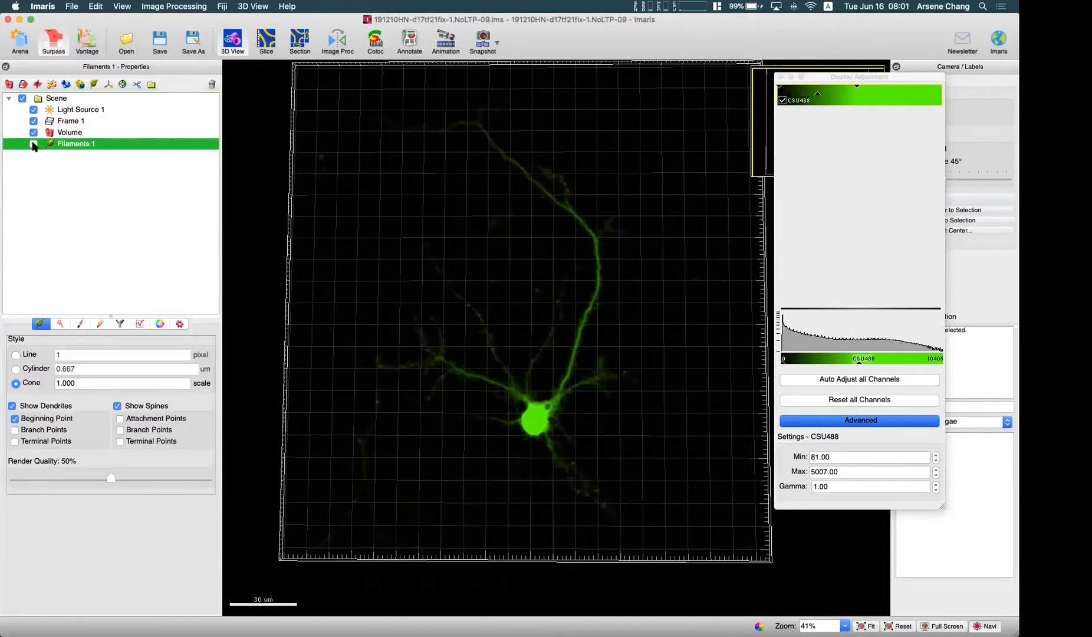
click(33, 143)
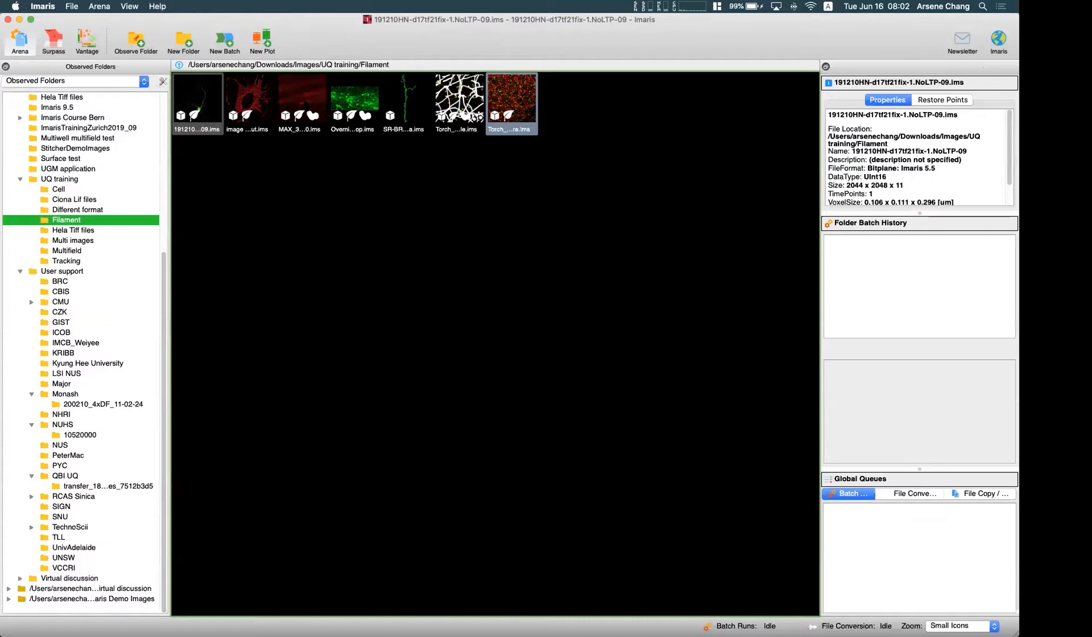
Open the MAX_36 red periphery dataset in 3D and hide its Filaments 1 object.
double_click(511, 103)
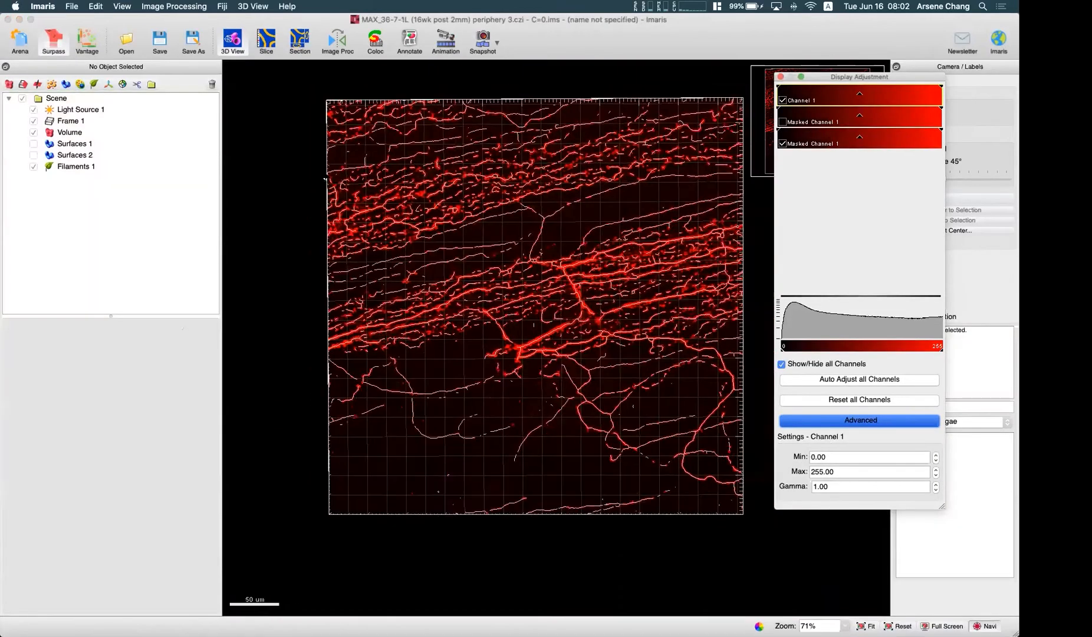
click(76, 165)
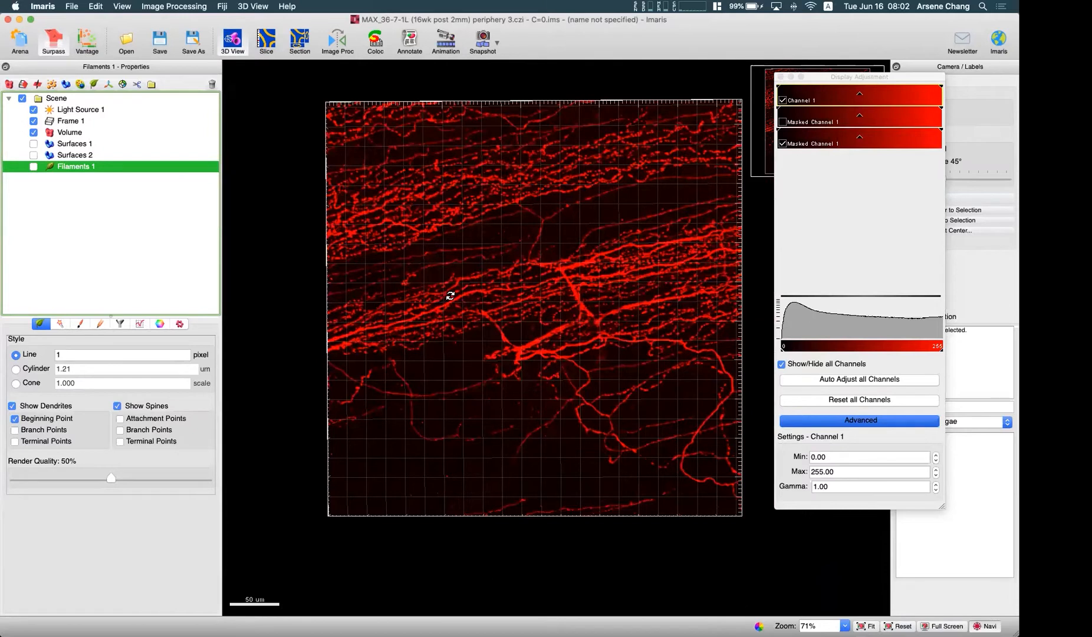
mouse_move(501, 276)
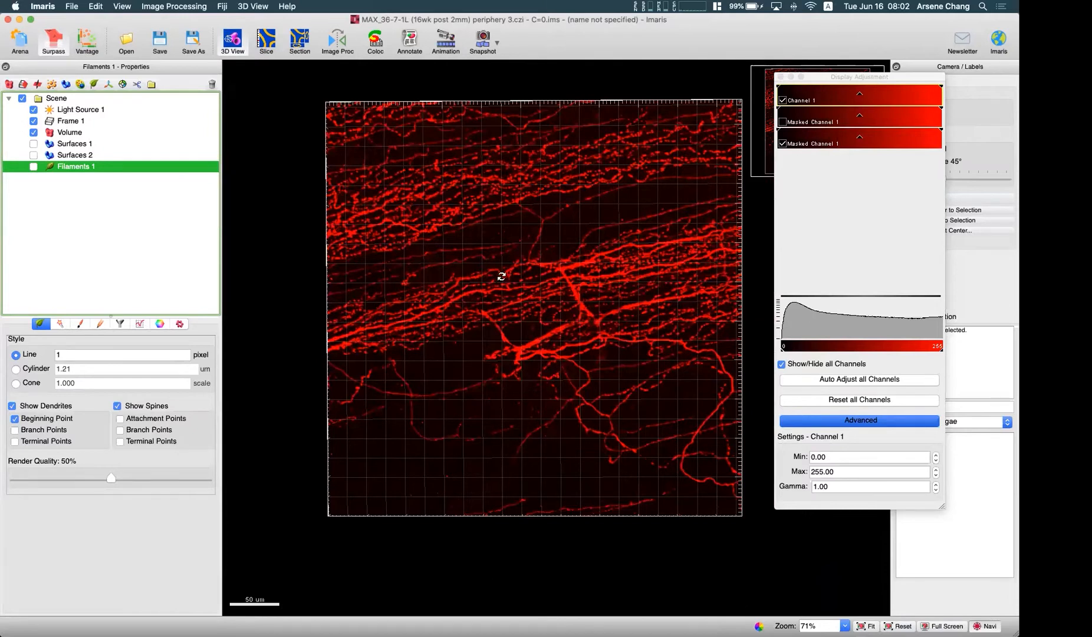
mouse_move(36, 145)
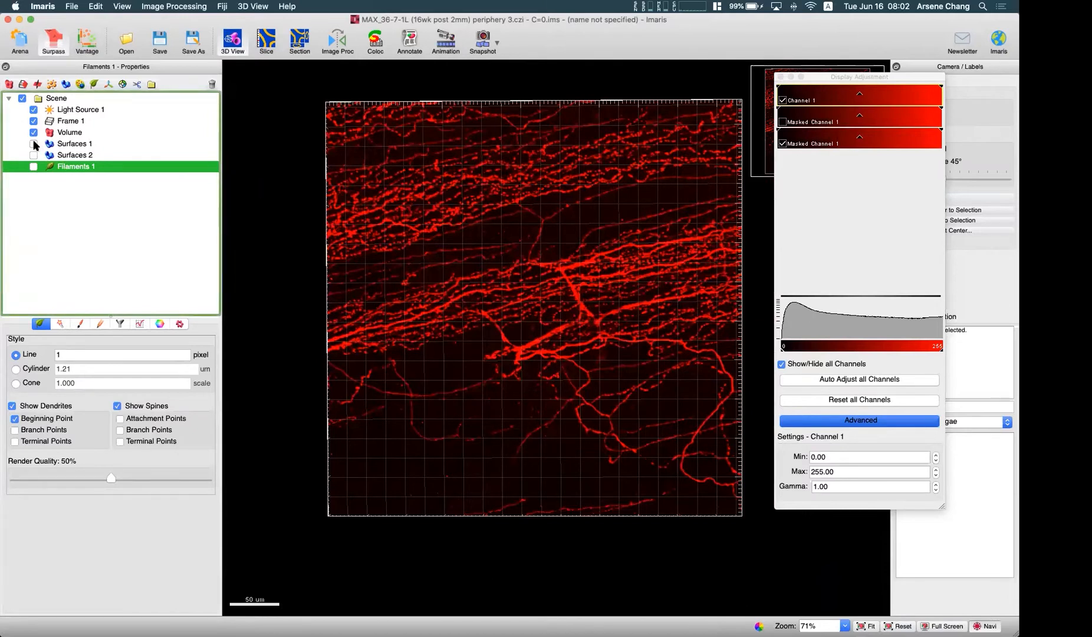
Lower Channel 1 max, display Masked Channel 1 instead of Channel 1, and show Filaments 1 over it.
click(33, 143)
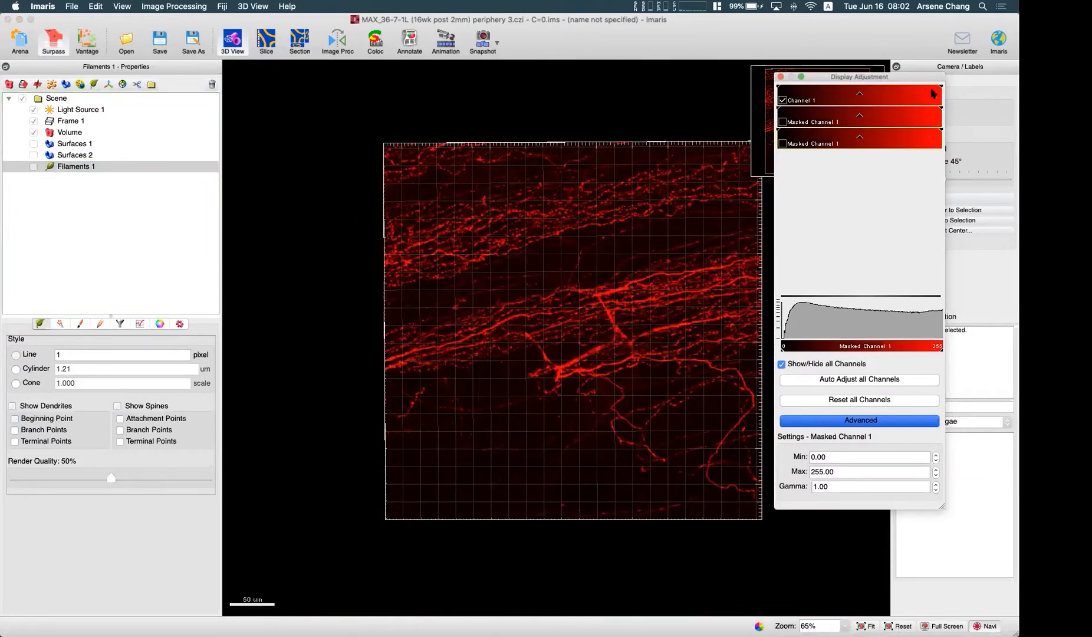
click(801, 100)
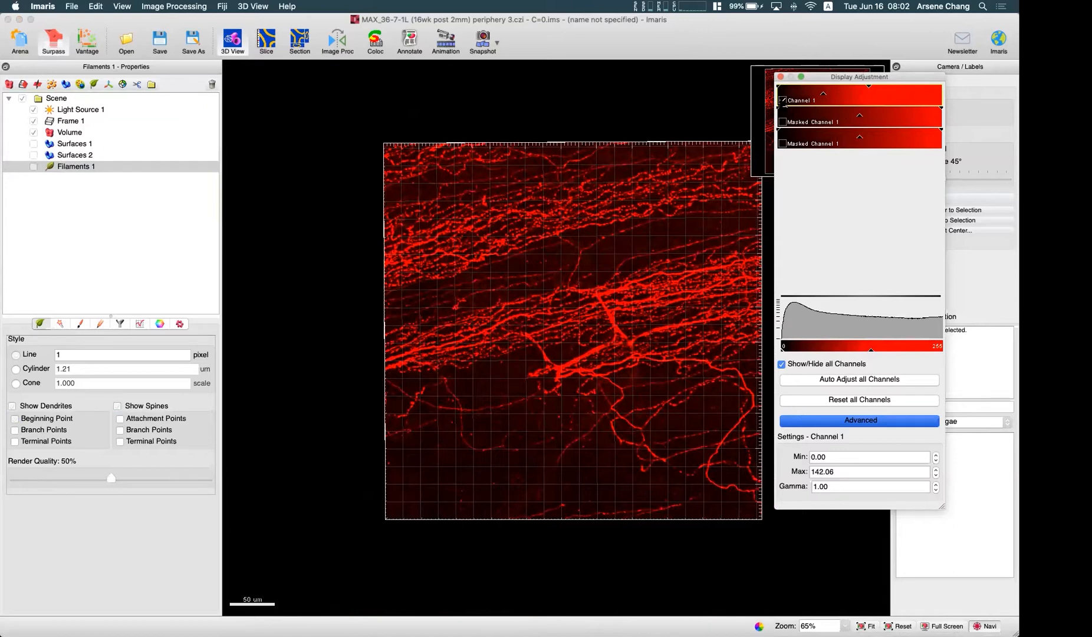
click(782, 142)
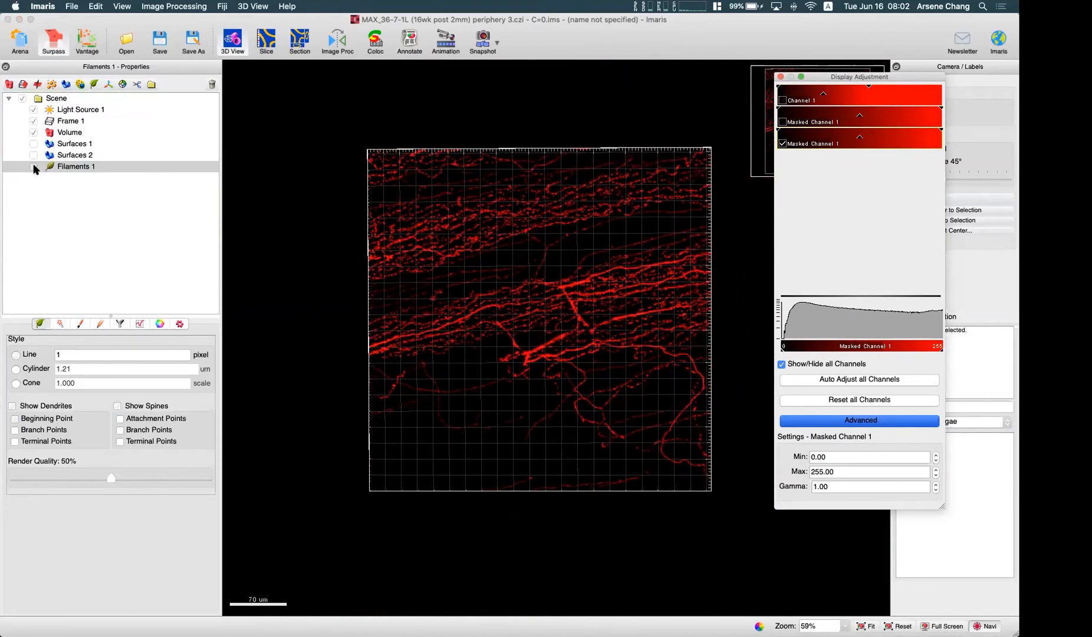
click(33, 166)
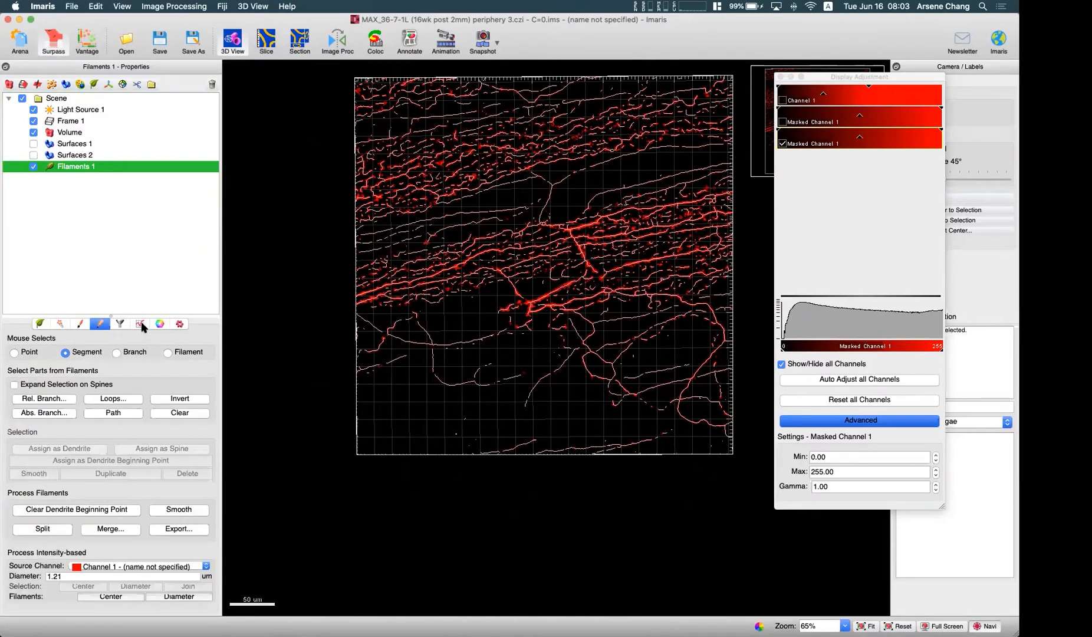
Show the periphery filaments' Detailed statistics list with length, volume and position averages.
click(139, 323)
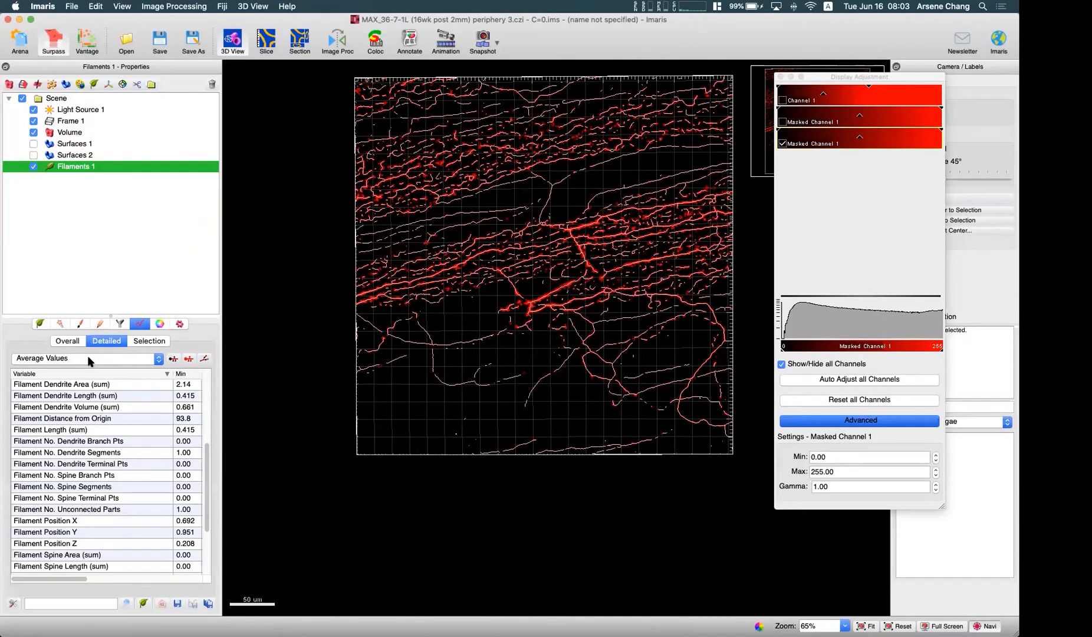
scroll(down, 3)
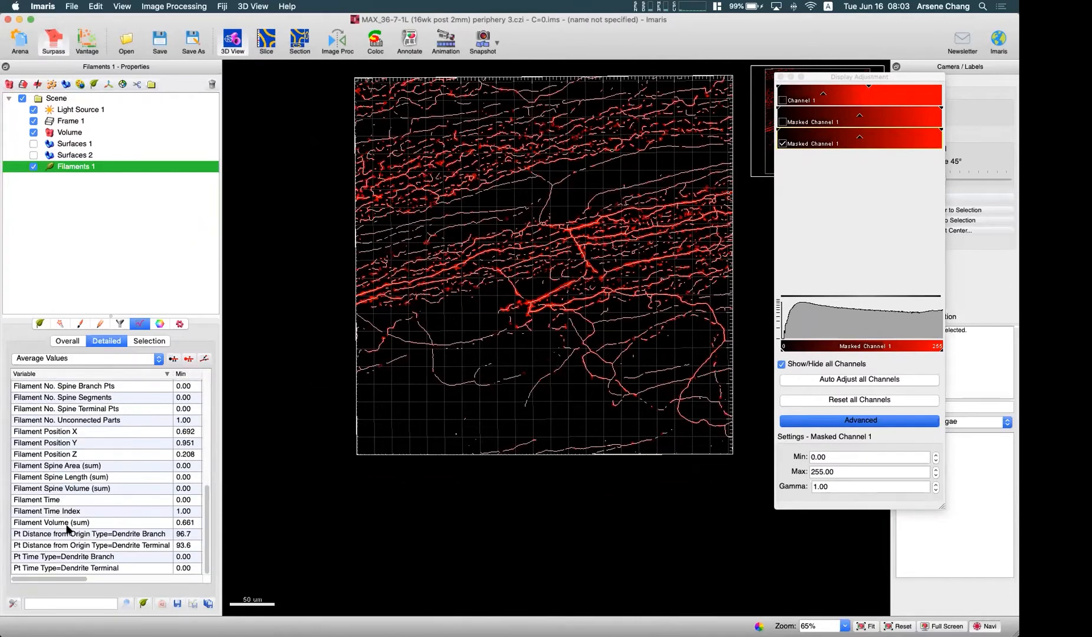
mouse_move(80, 480)
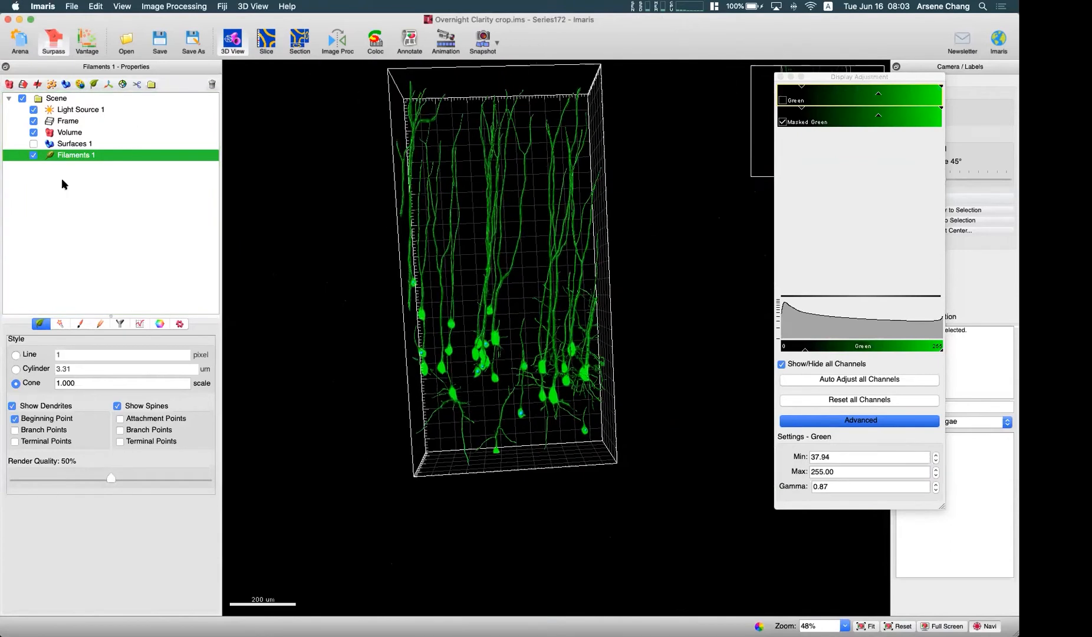
Hide Filaments 1 and compare the raw Green and Masked Green neuron channels, then close the file.
click(34, 156)
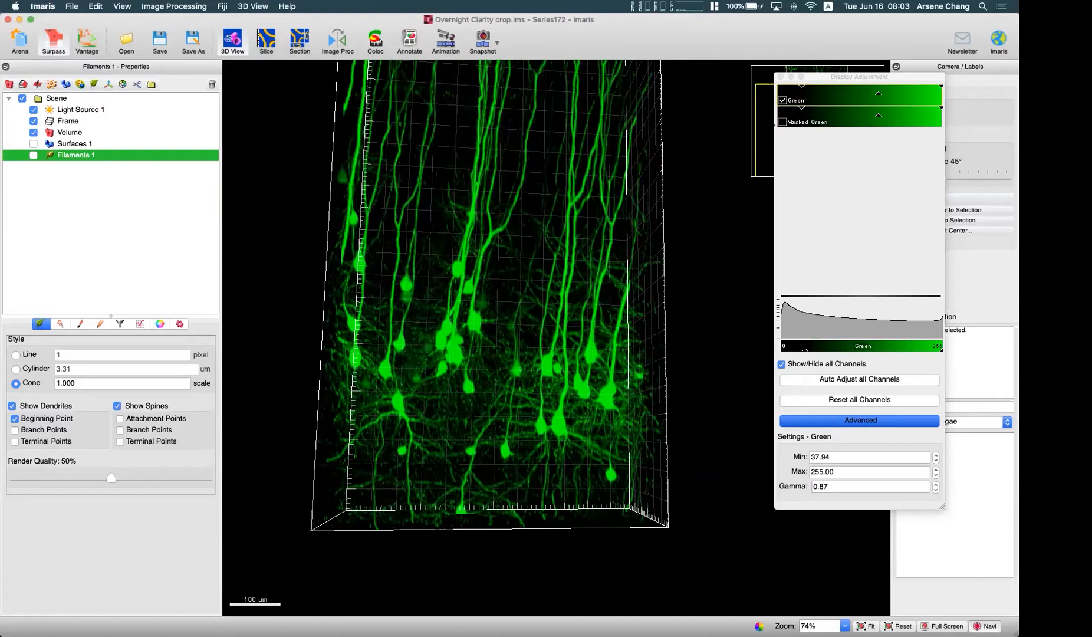
click(33, 143)
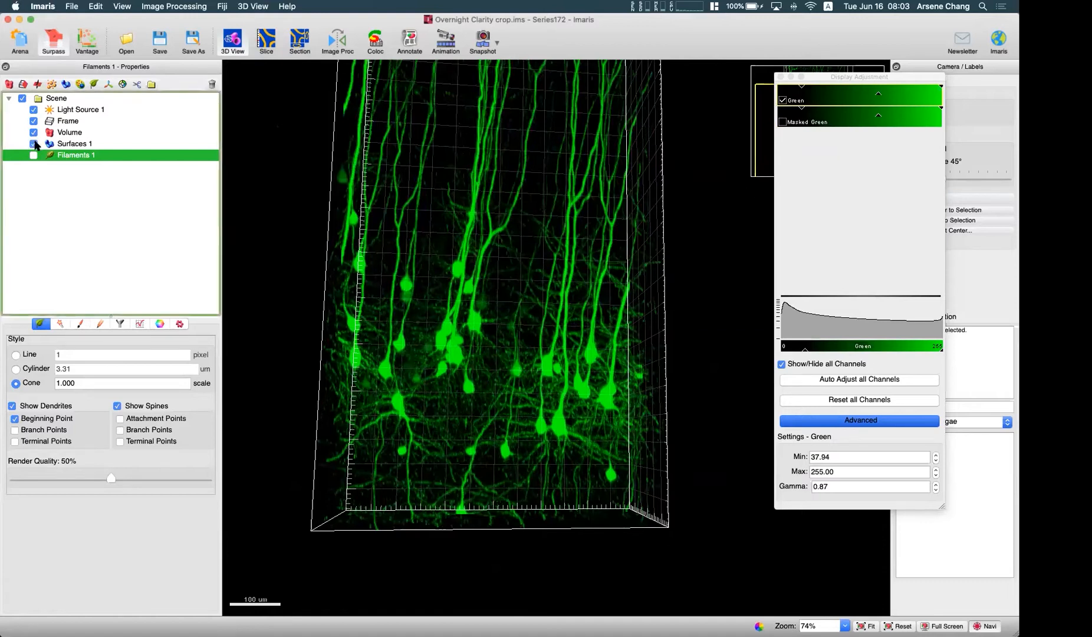
click(34, 143)
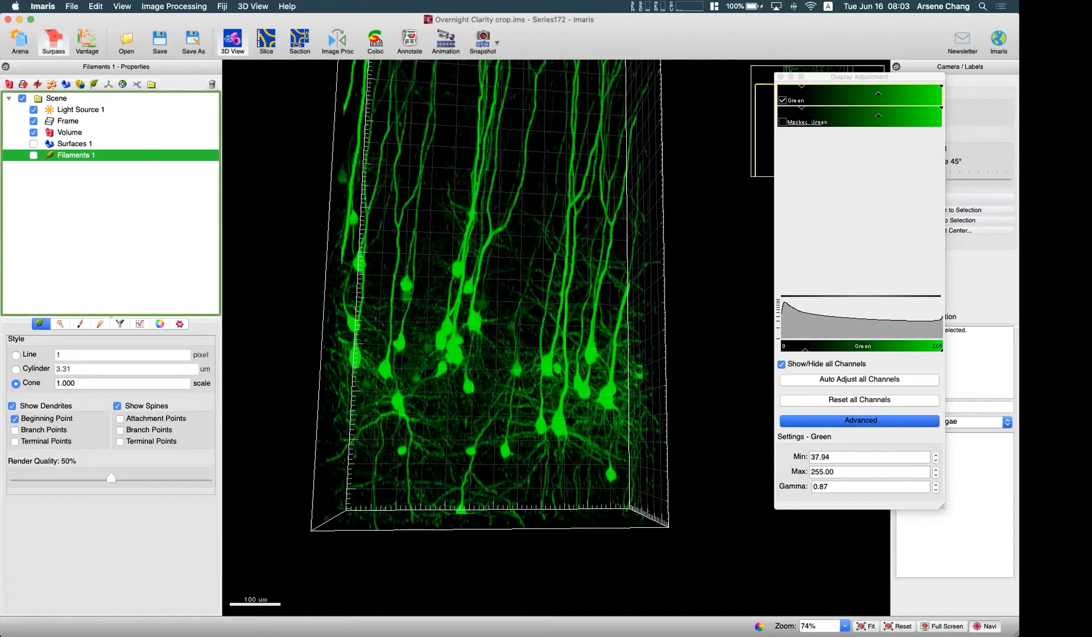
click(783, 122)
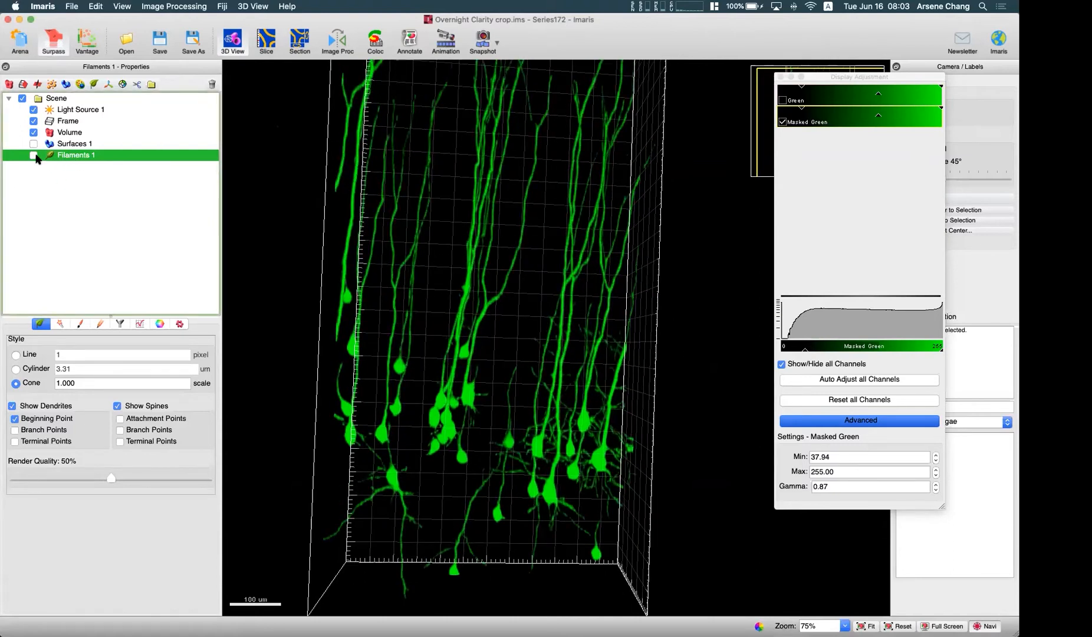
click(34, 154)
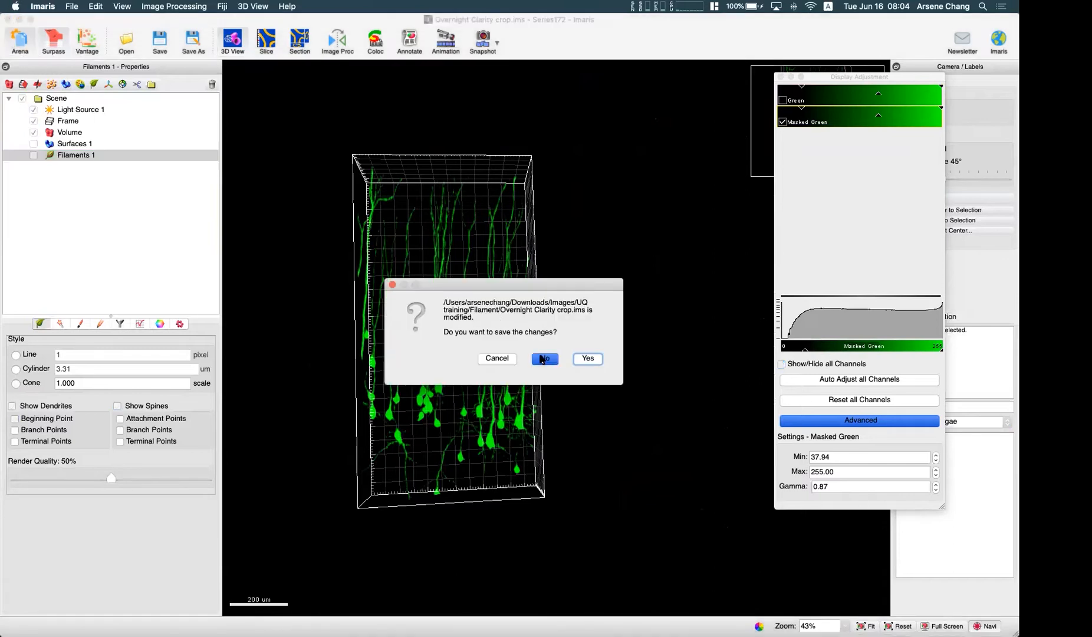
Close without saving and list the GIST folder under User support in Arena.
click(544, 358)
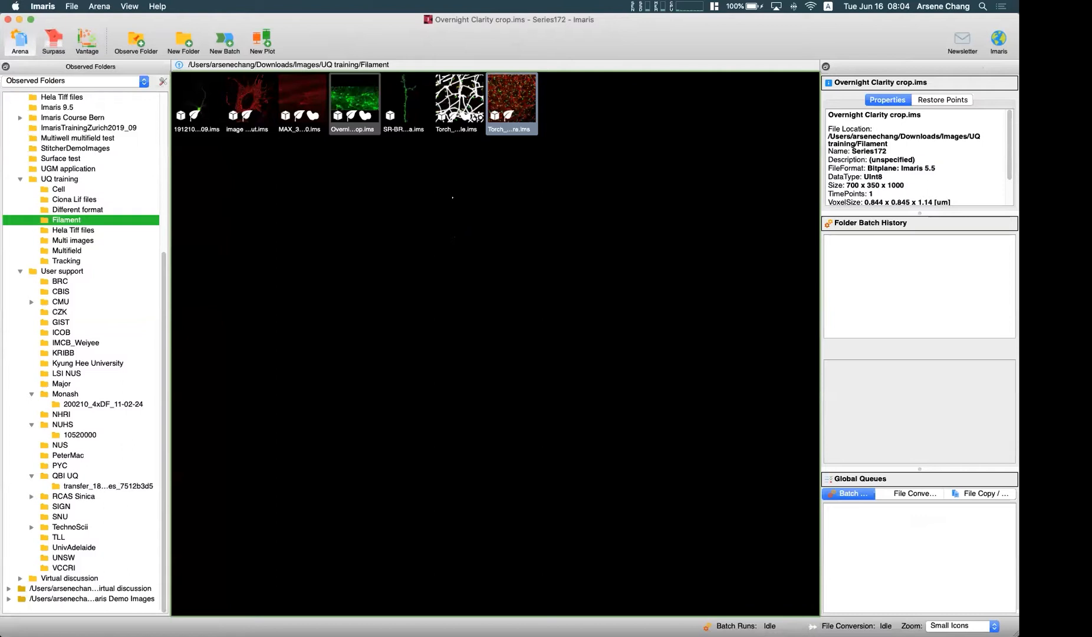
mouse_move(96, 335)
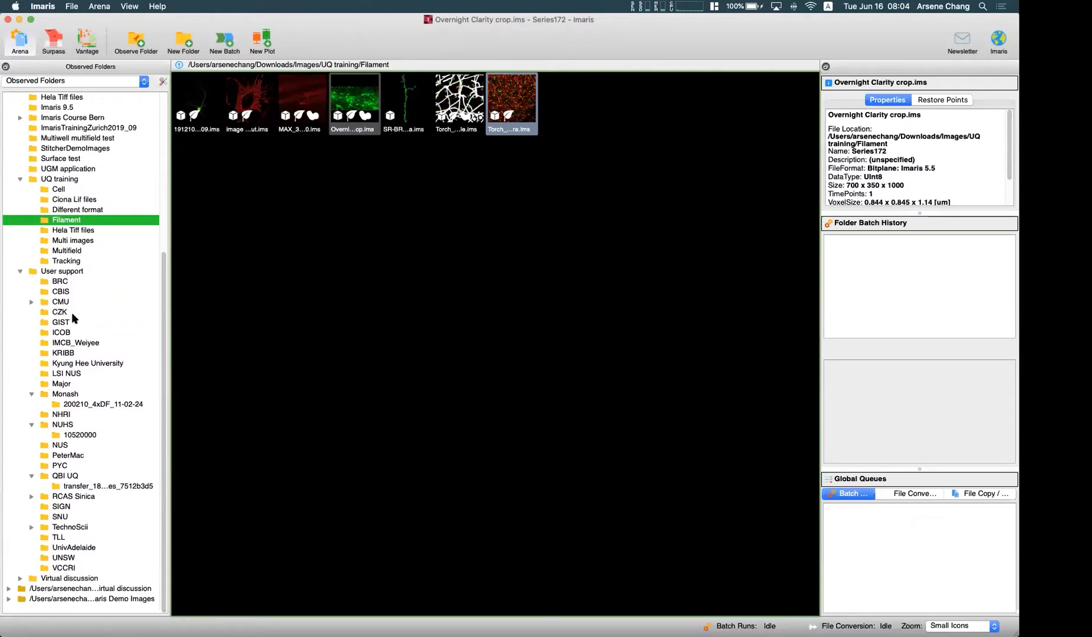
mouse_move(64, 322)
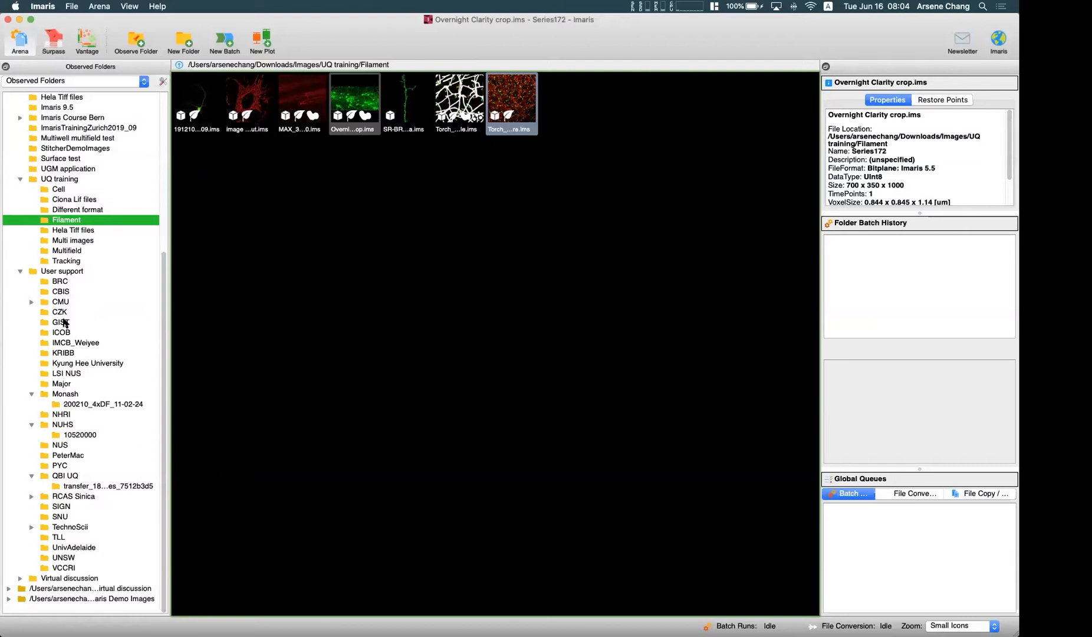
click(61, 322)
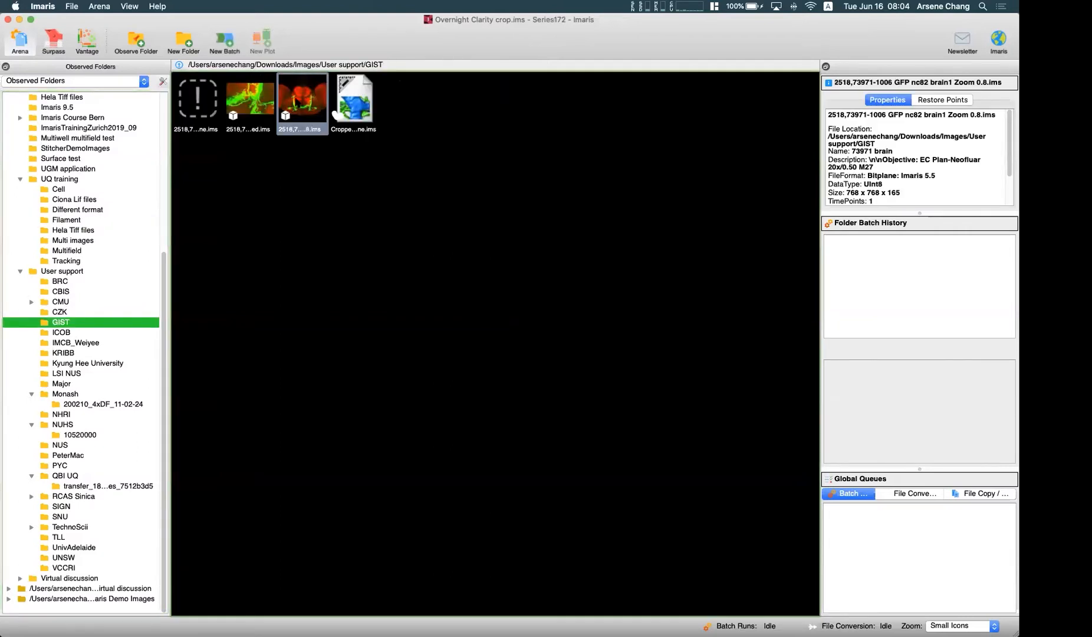
Open the 2518,73971-1006 GFP nc82 brain1 Zoom 0.8.ims dataset in the 3D view.
double_click(302, 97)
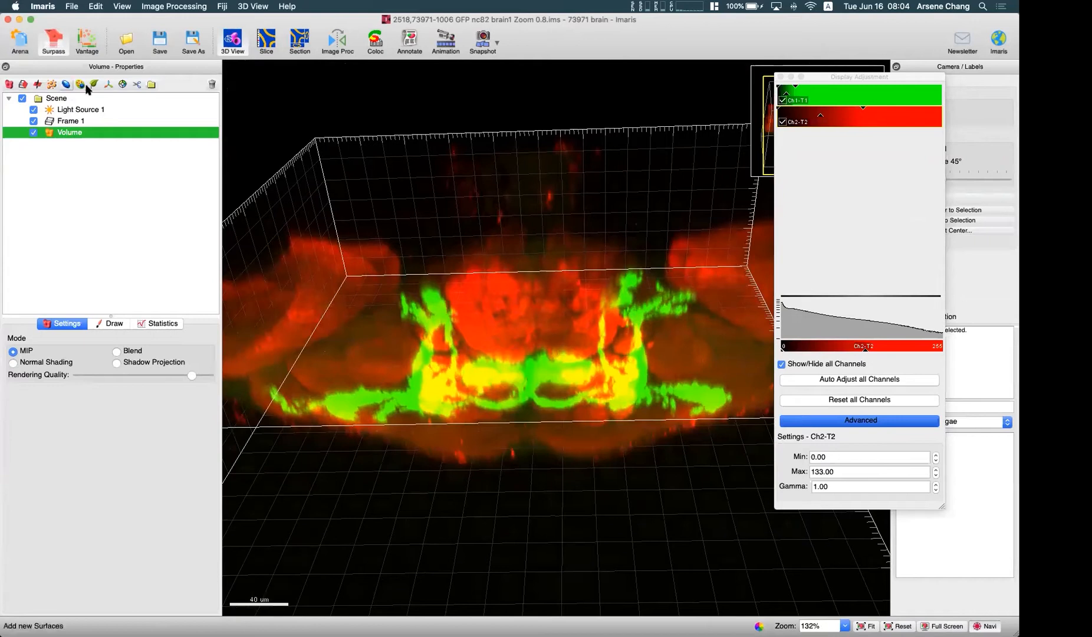
Add a new Filaments object, hide Ch2, and place tracing points along the green neuron.
click(783, 121)
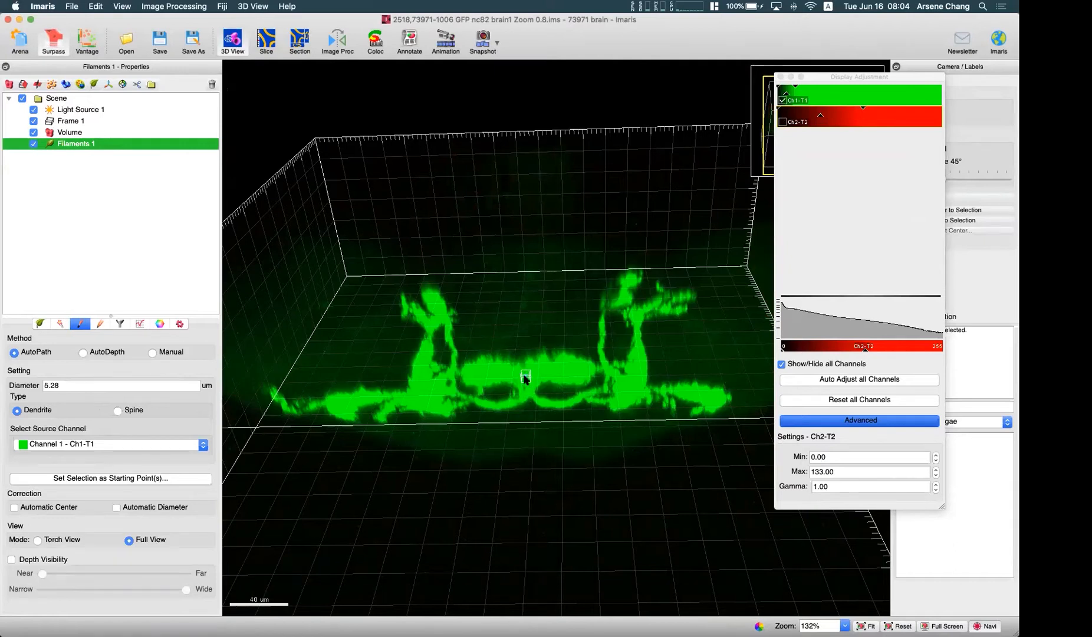
click(453, 400)
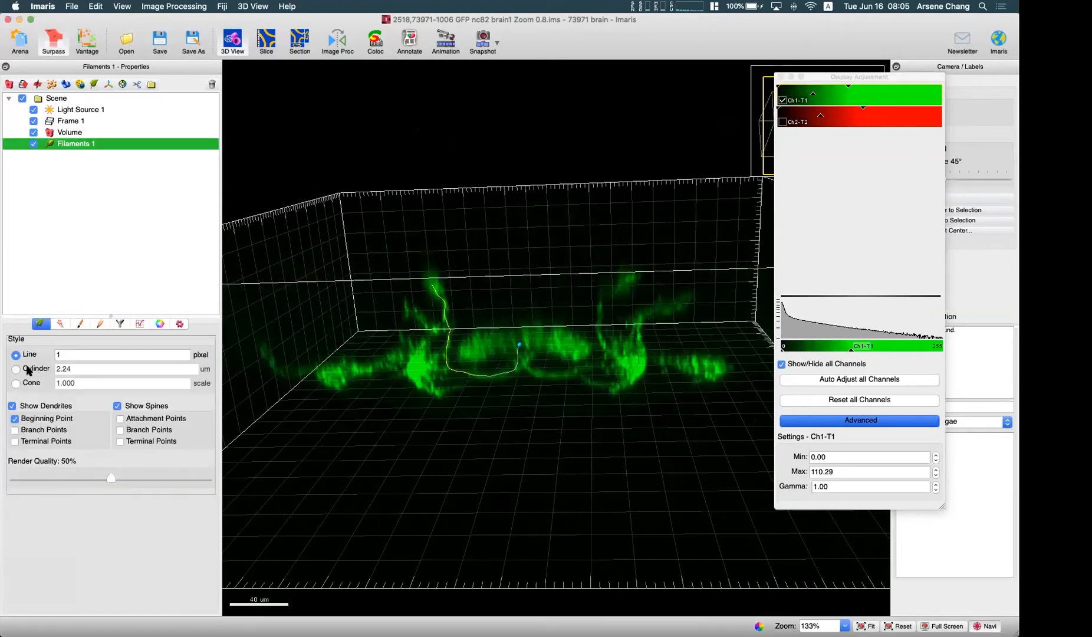
Set the filament style to Cylinder so the traced neuron renders as a 3D tube.
click(16, 368)
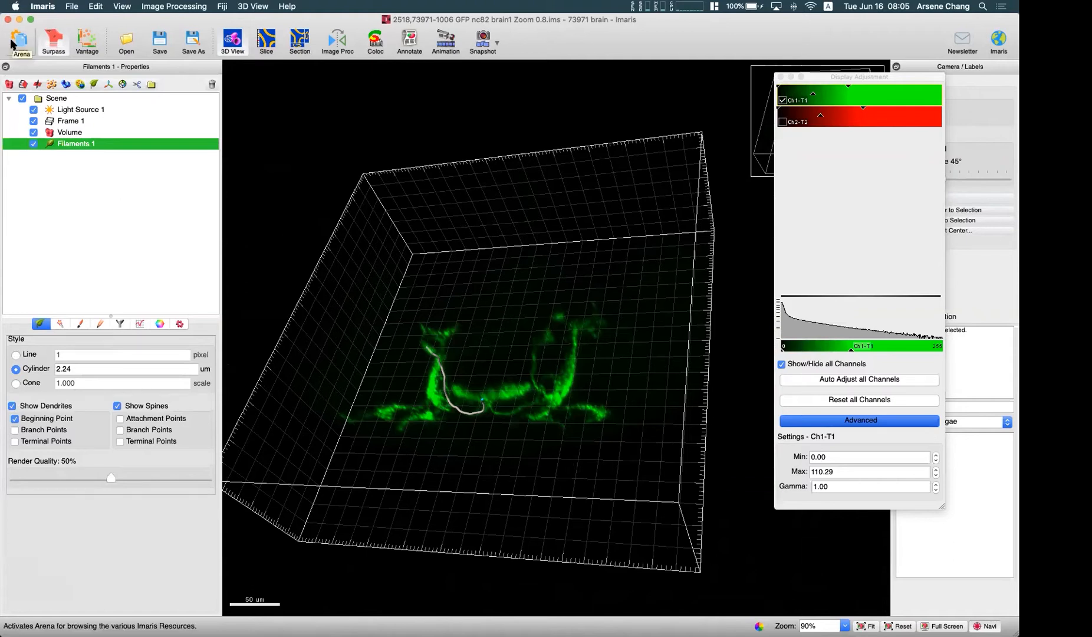
Return to Arena and select the GIST folder to list its images.
click(20, 38)
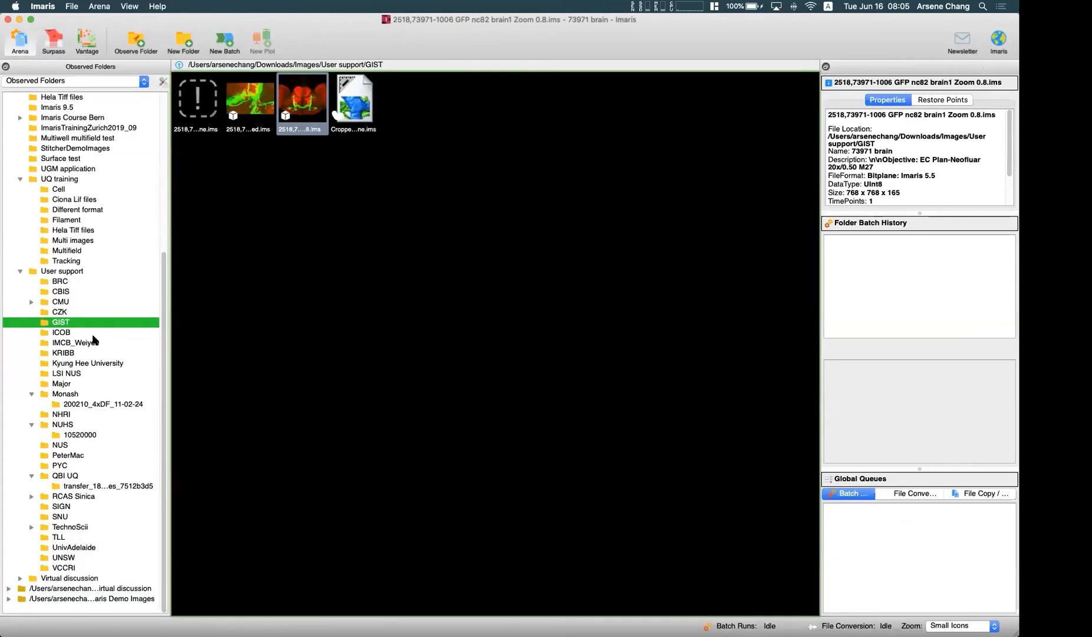
mouse_move(81, 327)
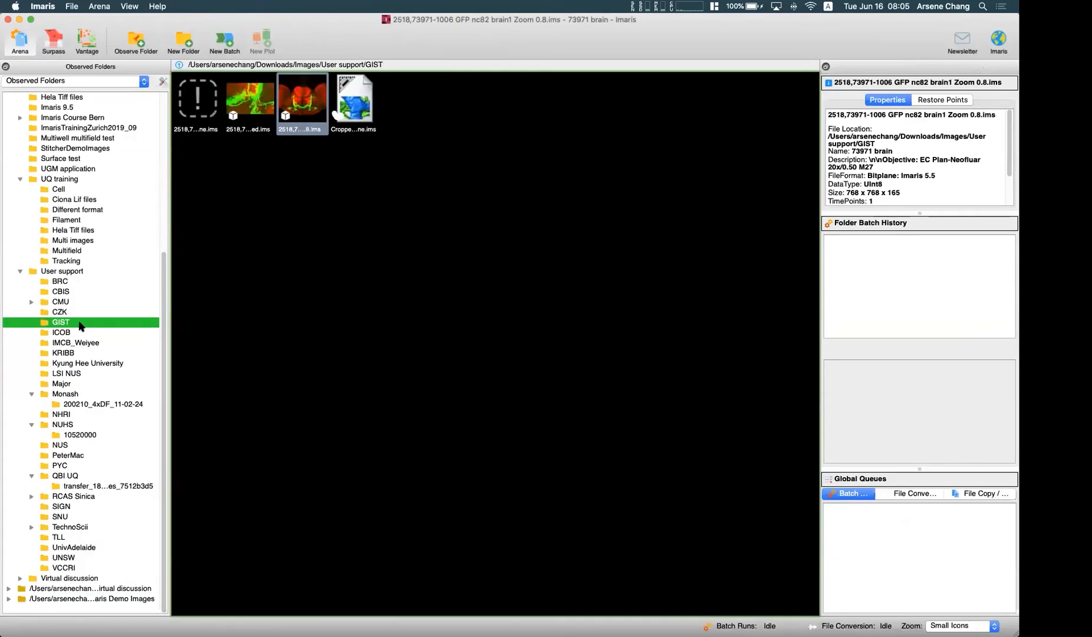
click(66, 219)
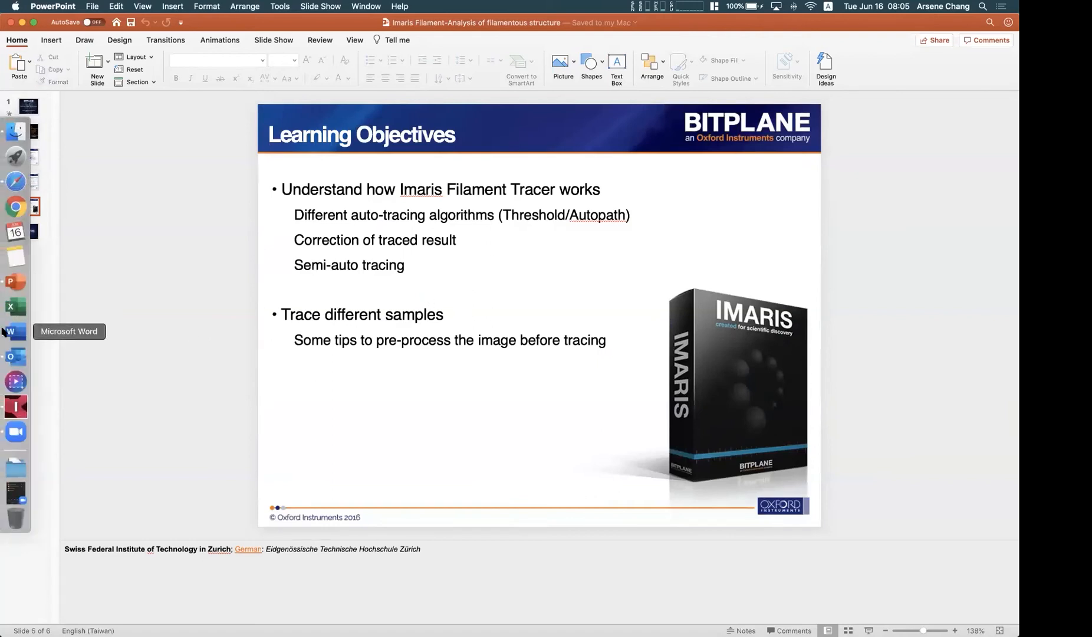
mouse_move(15, 406)
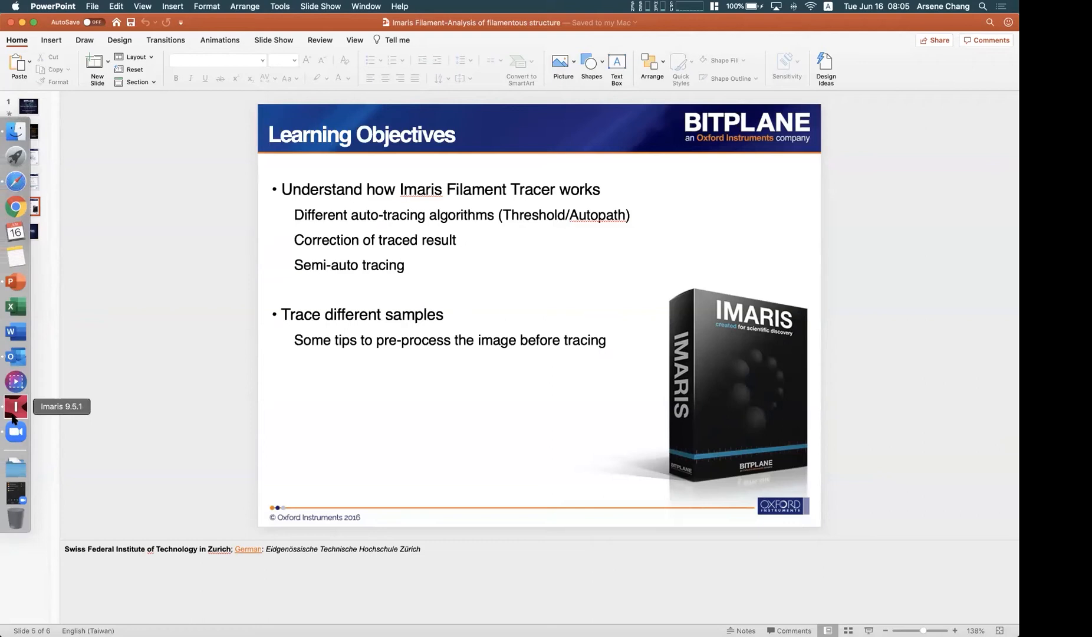
Switch from PowerPoint back to Imaris via the Dock icon.
click(15, 432)
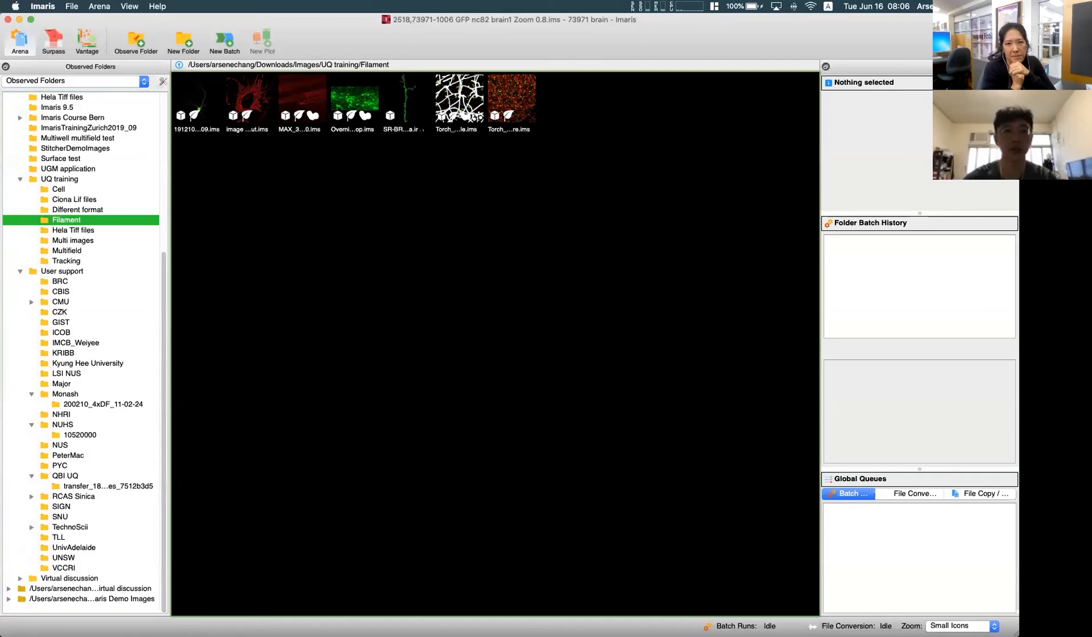
mouse_move(404, 98)
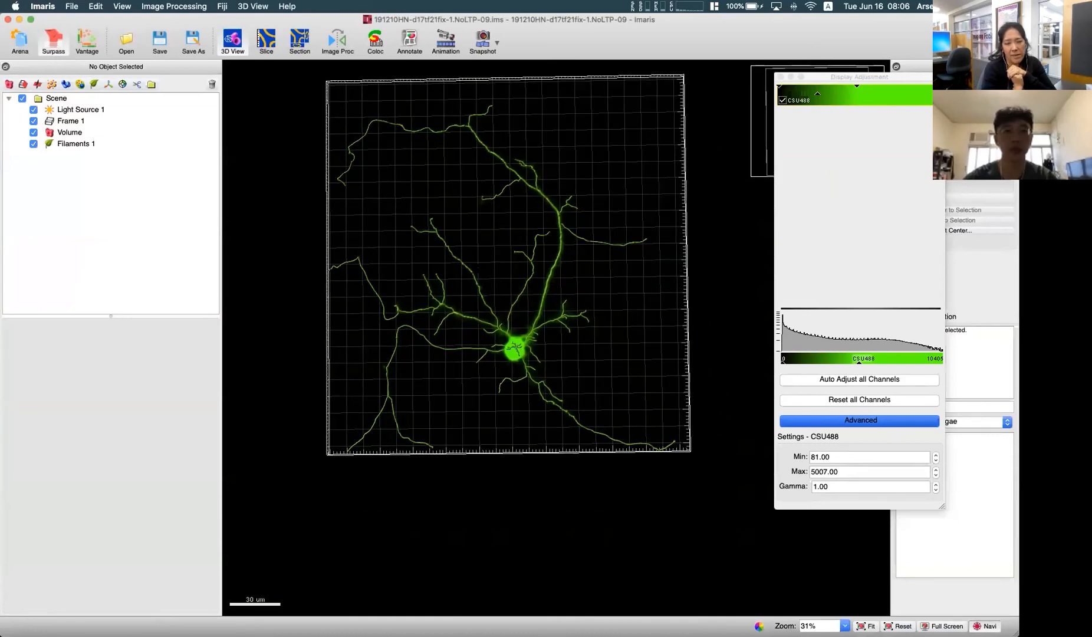
Select Filaments 1 and show its gear-tab analysis tools, then leave the tools view.
click(75, 143)
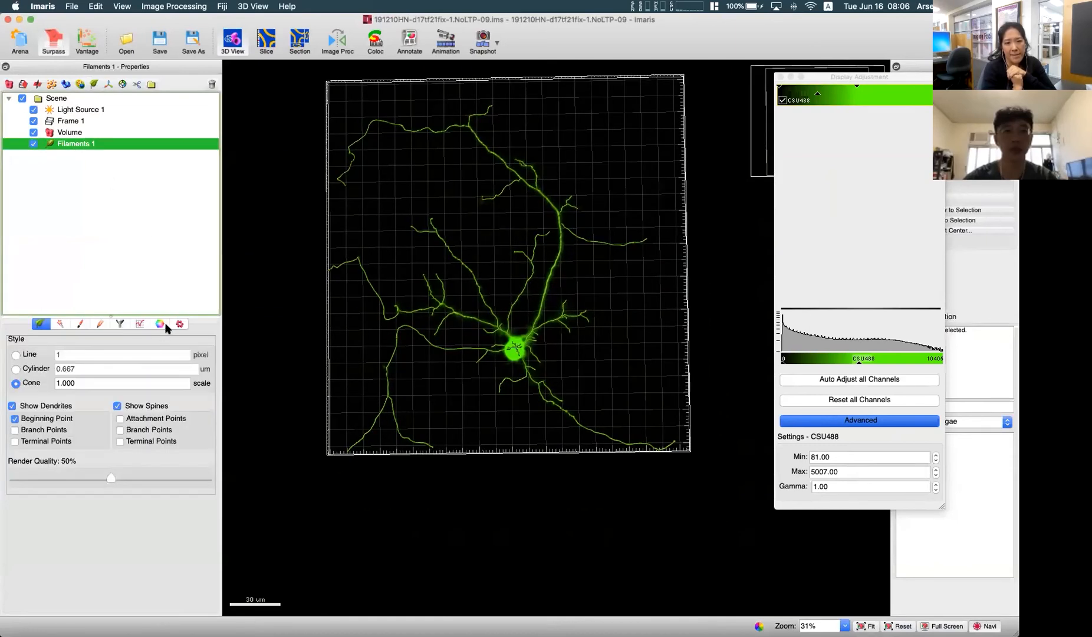
click(178, 323)
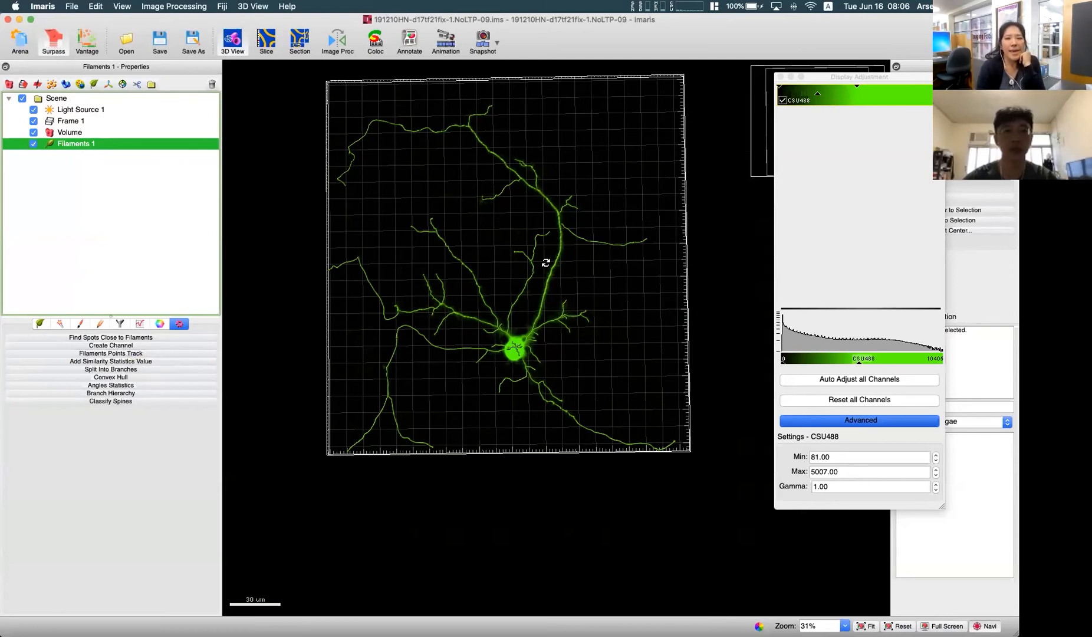
mouse_move(558, 366)
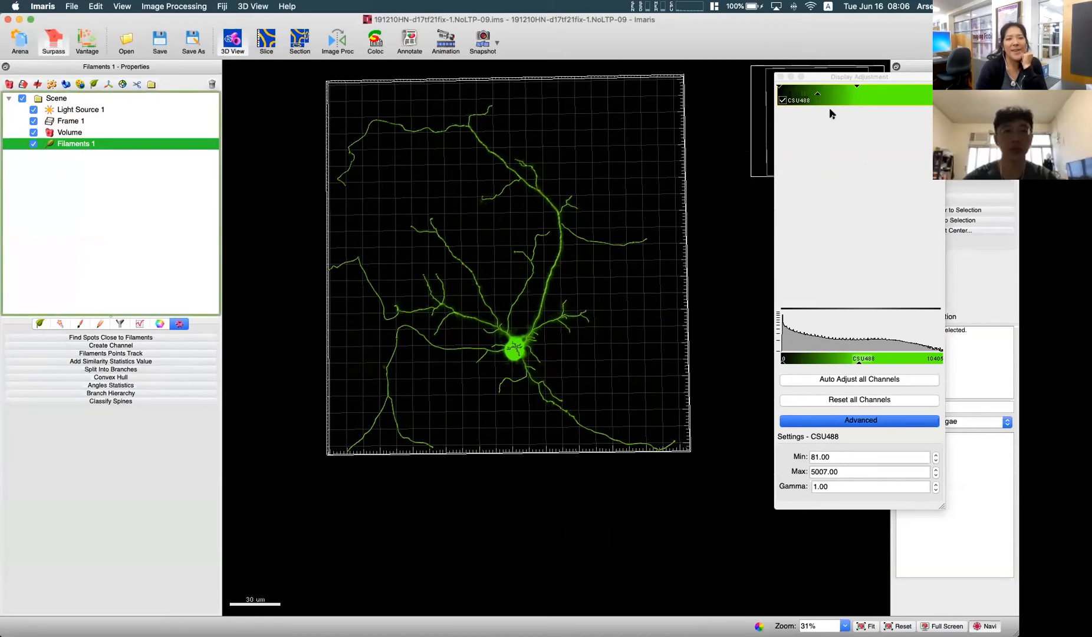
mouse_move(826, 156)
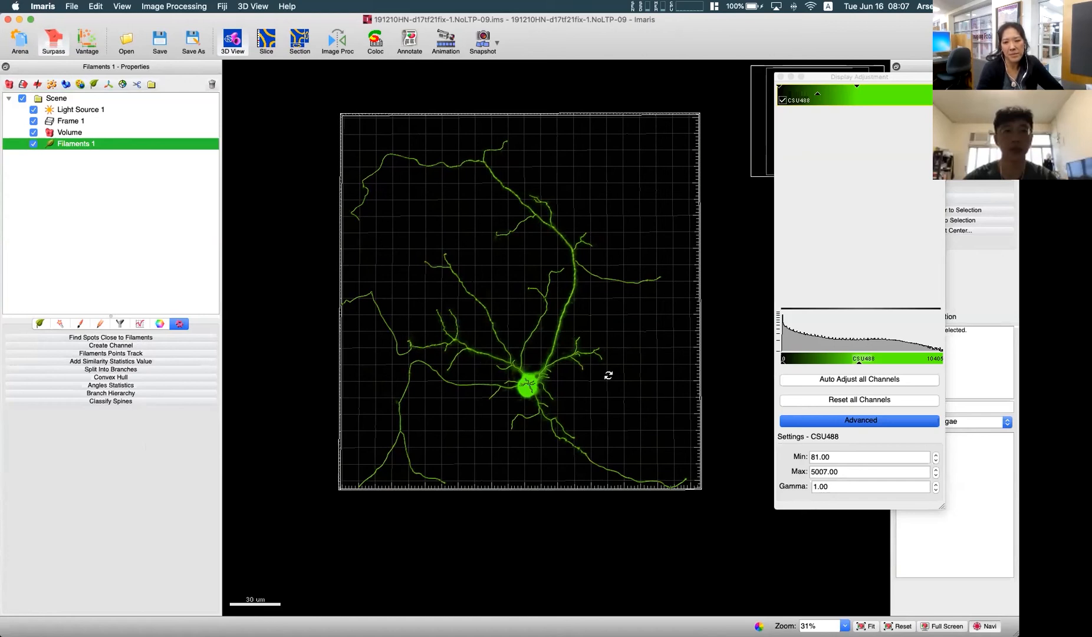
mouse_move(403, 261)
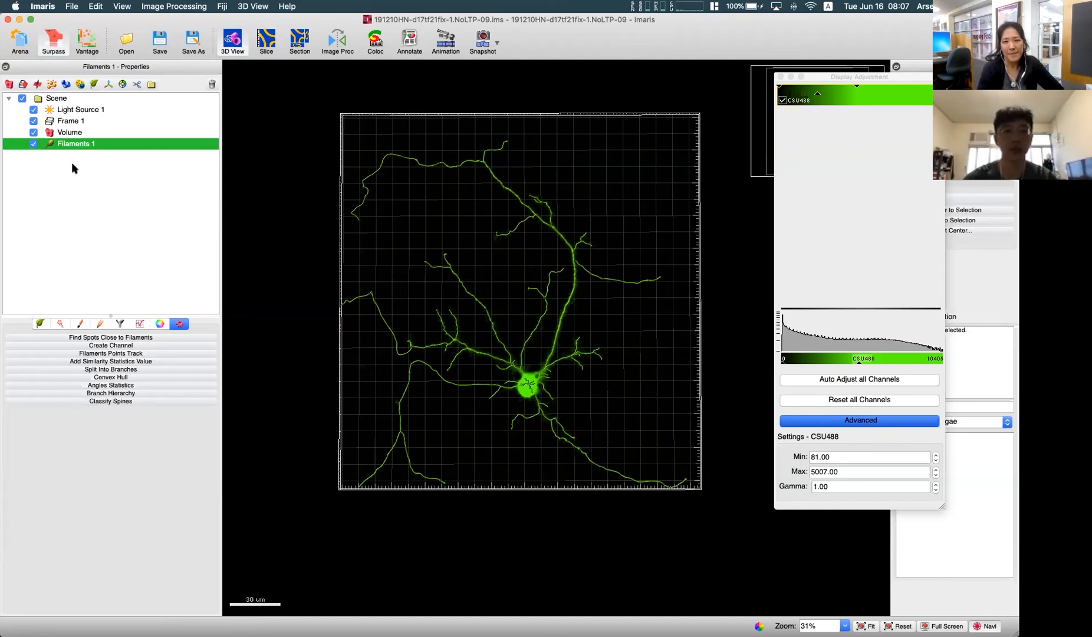
click(41, 323)
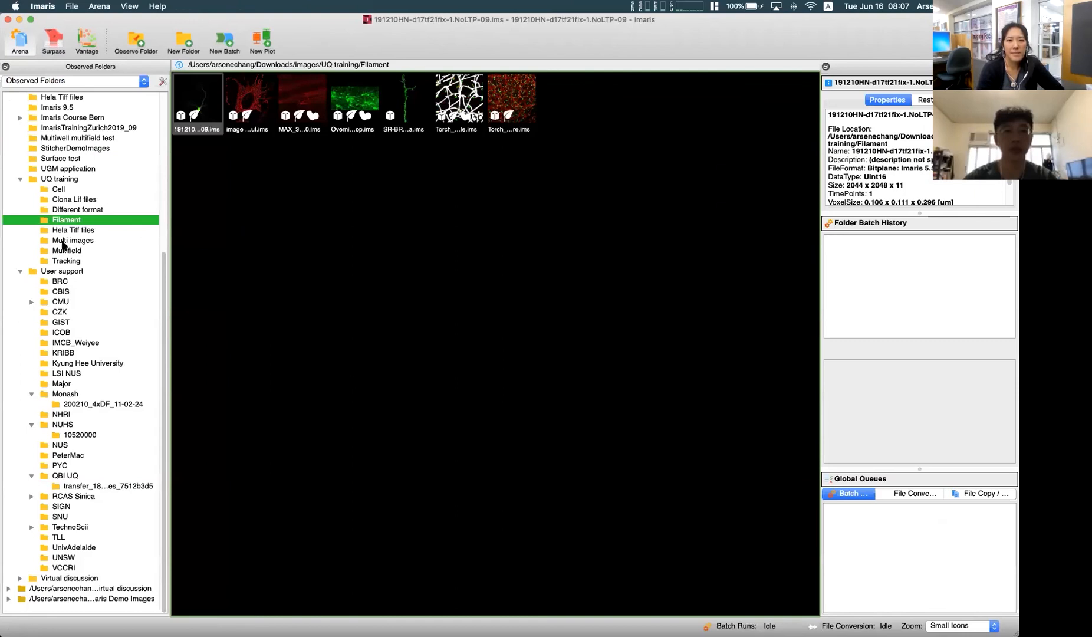
mouse_move(74, 388)
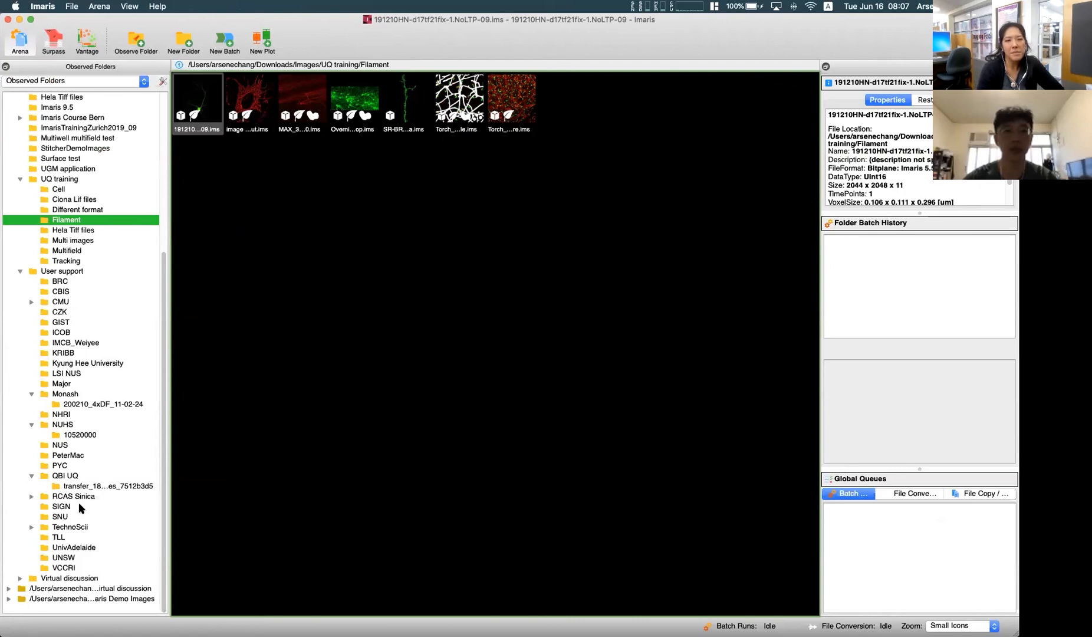
Return to the Arena Observed Folders browser of the Filament training folder.
click(60, 517)
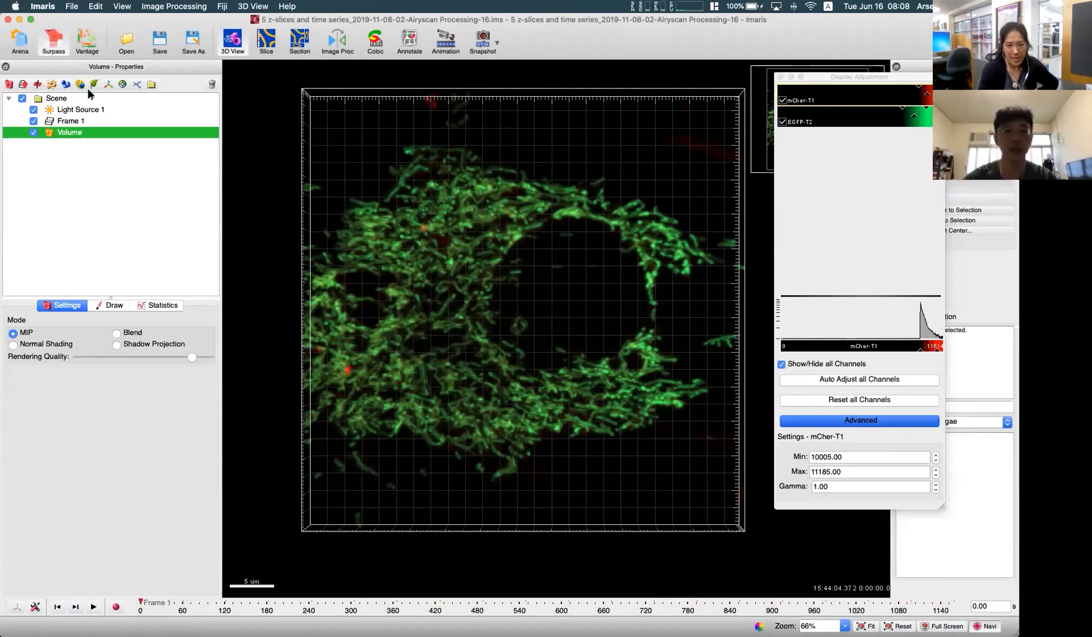
Add a new Filaments object on the mitochondria time series with Autopath and Track over time.
click(94, 84)
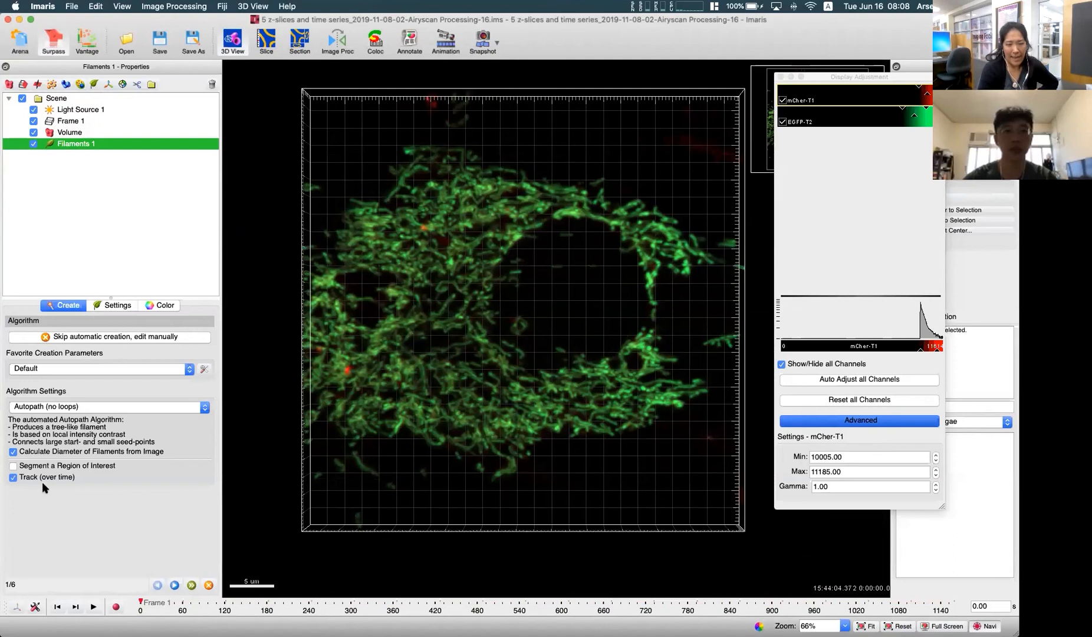